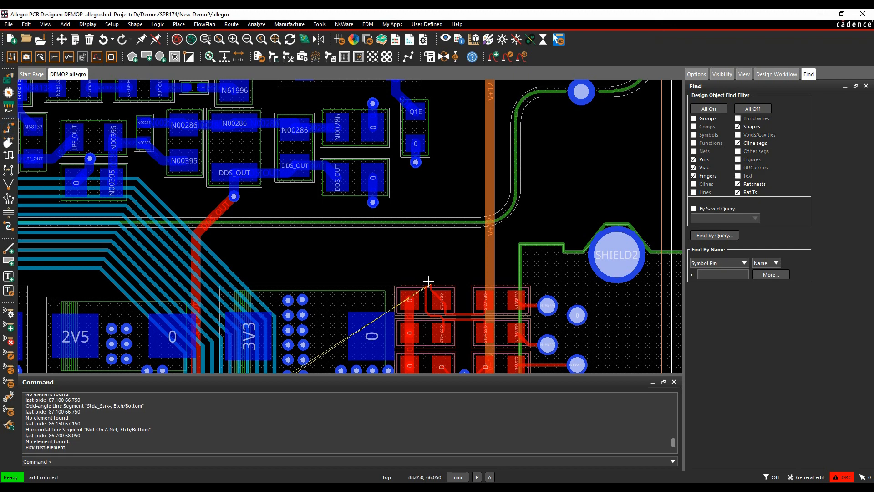
Step: Route the STDA_SSRX differential pair from its pads up-left and end each trace with a via
click(386, 257)
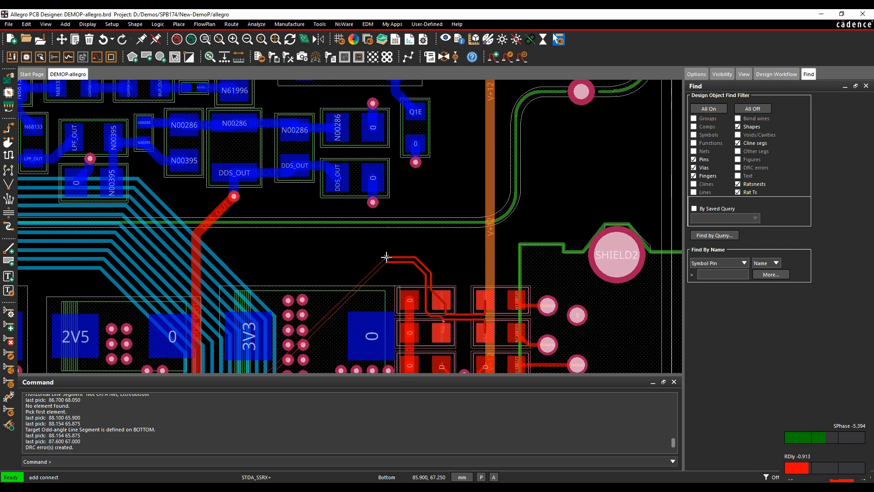
click(385, 255)
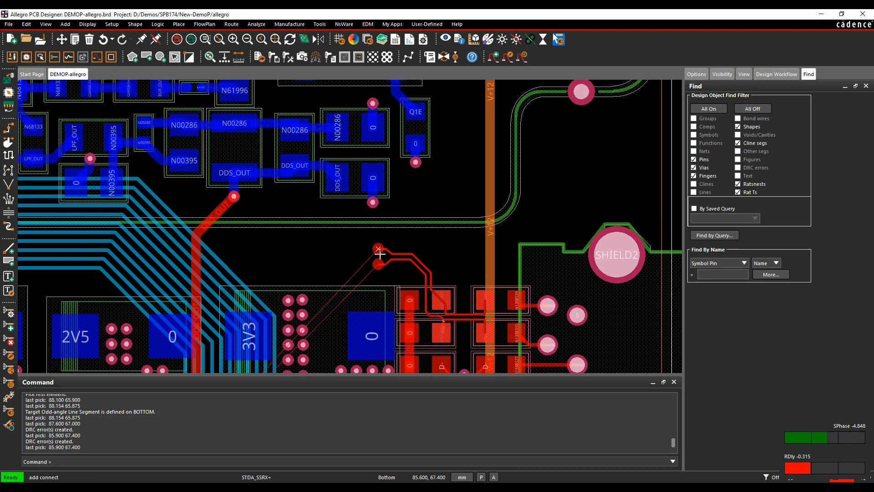
Step: Bring up the Return Path Vias (Prototype) pattern choices from the routing context menu
right_click(378, 248)
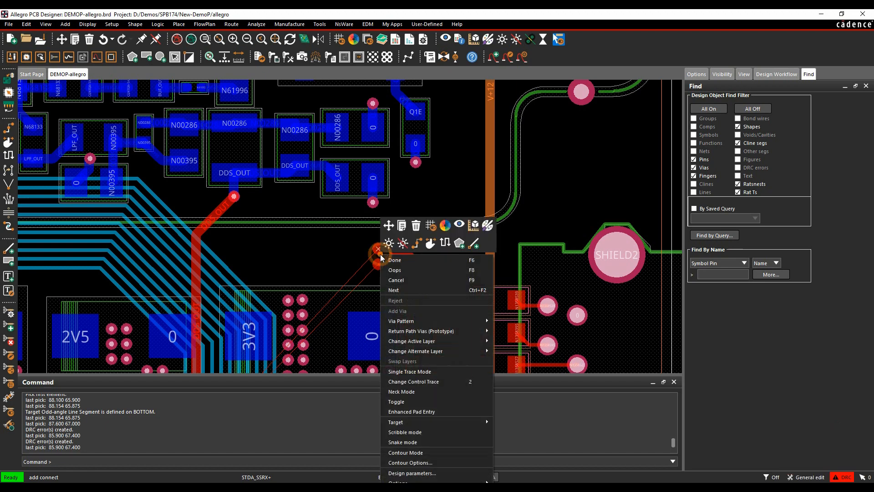
mouse_move(421, 331)
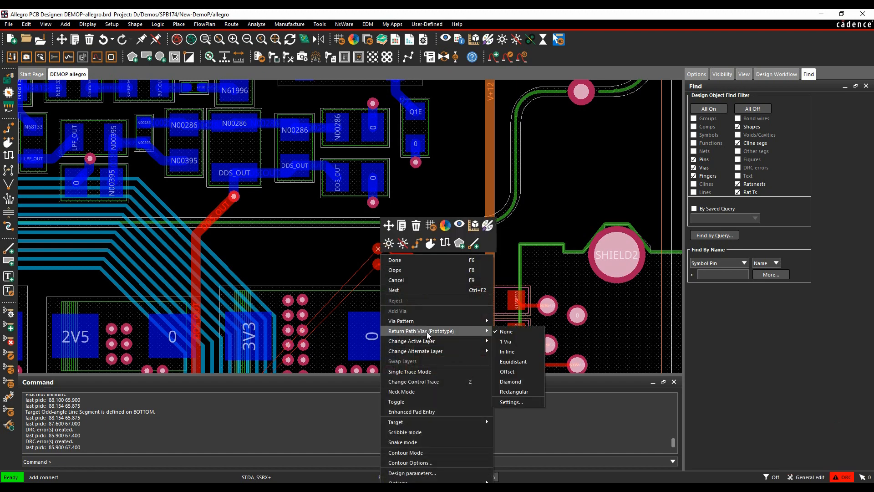
mouse_move(518, 361)
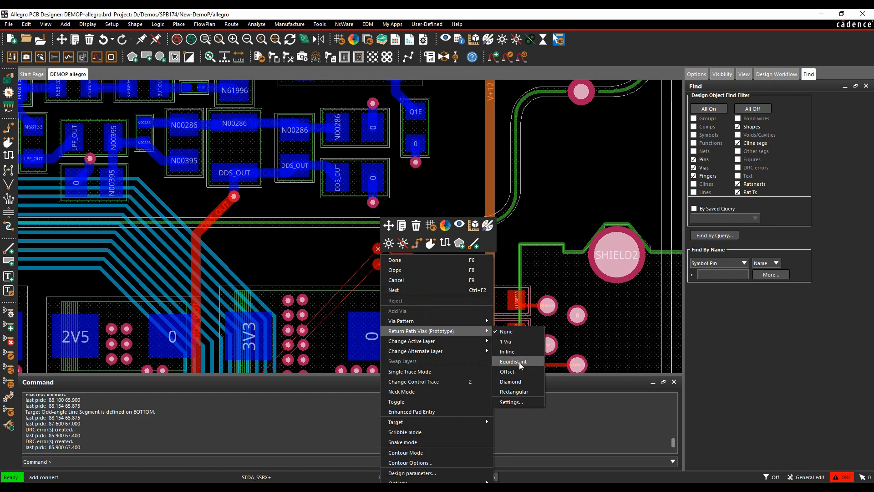
mouse_move(515, 402)
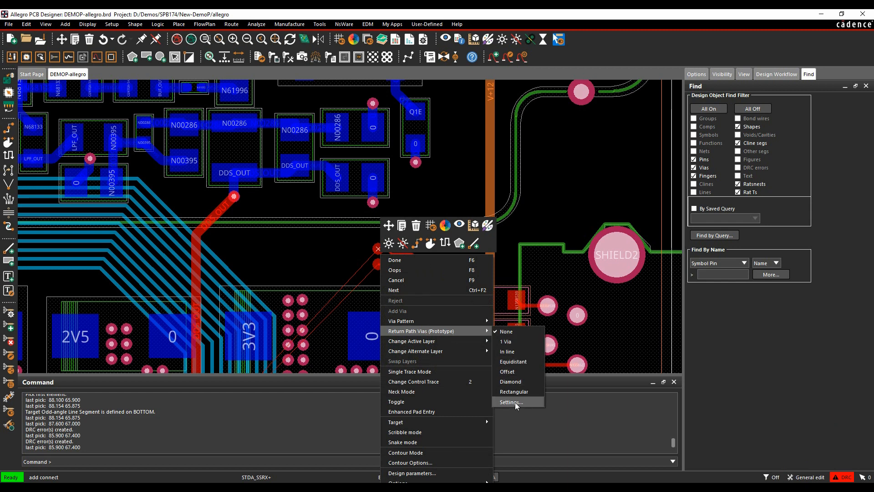
Step: In Return Path Via Setup, pick net 0 as the return net from the DC Nets list
click(511, 402)
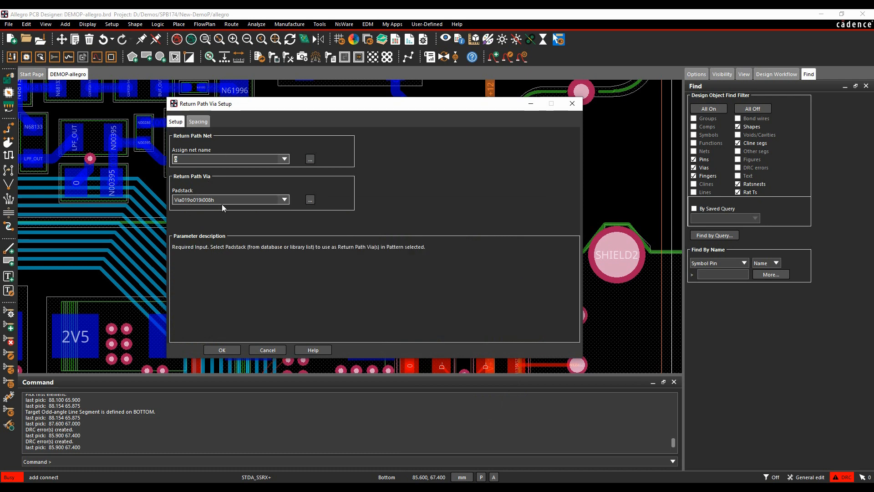
click(309, 159)
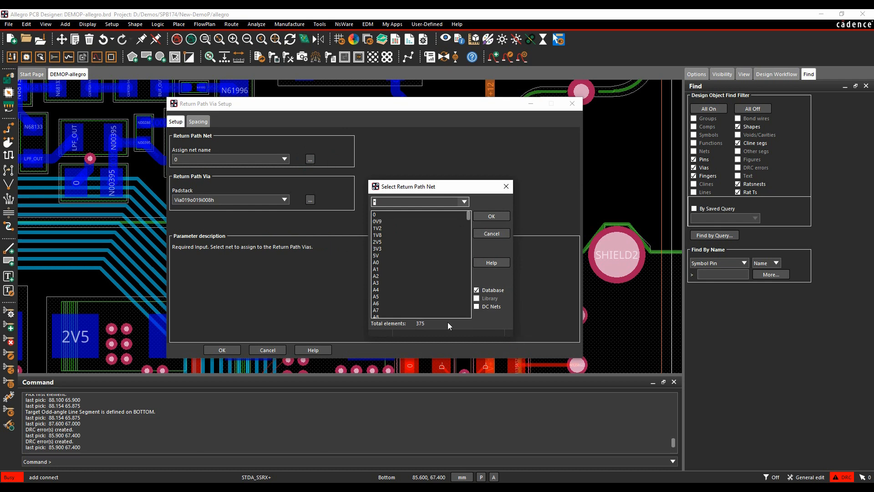
mouse_move(478, 314)
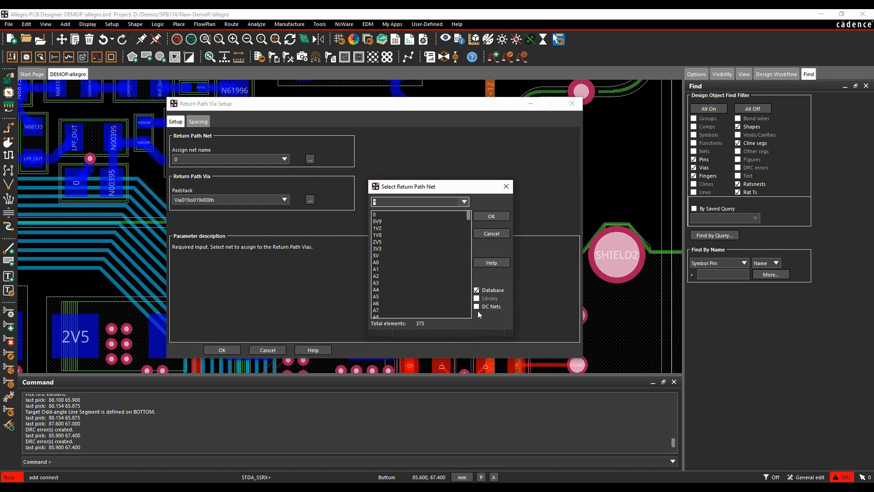
click(476, 306)
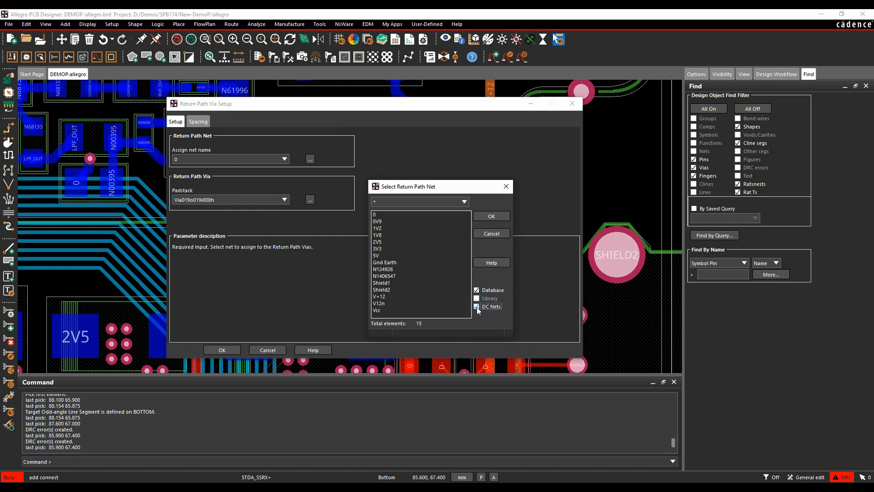
click(377, 248)
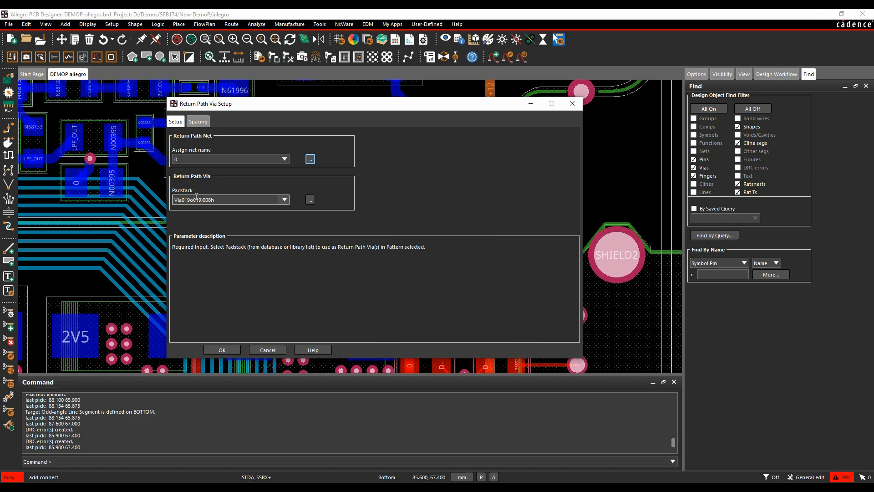
Step: Choose padstack Via019o019i008h for the return path vias from the PCS Net Vialist
click(309, 199)
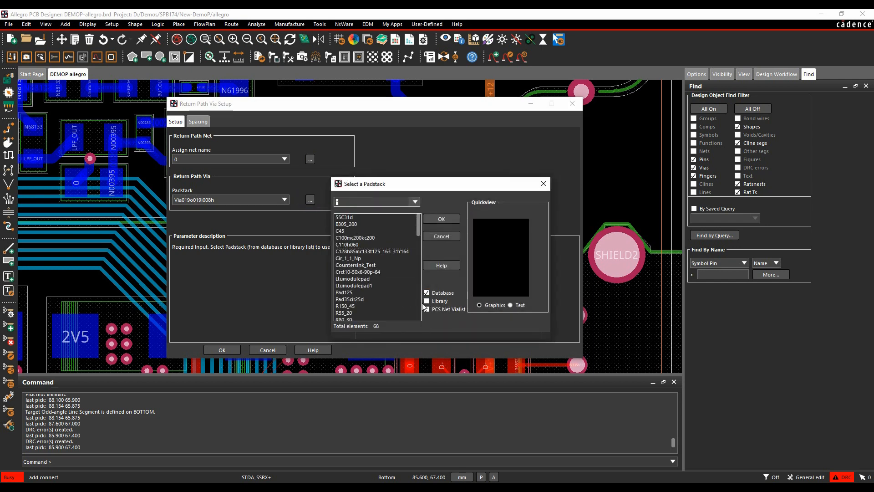
click(426, 308)
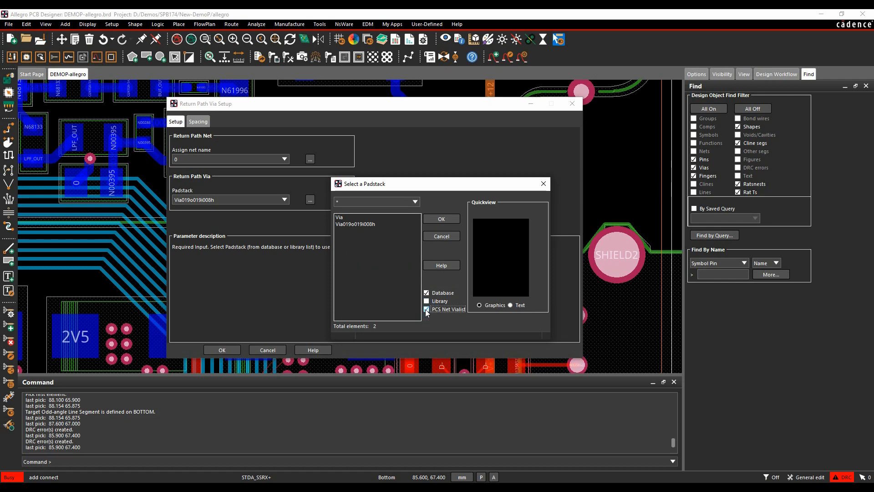
click(355, 224)
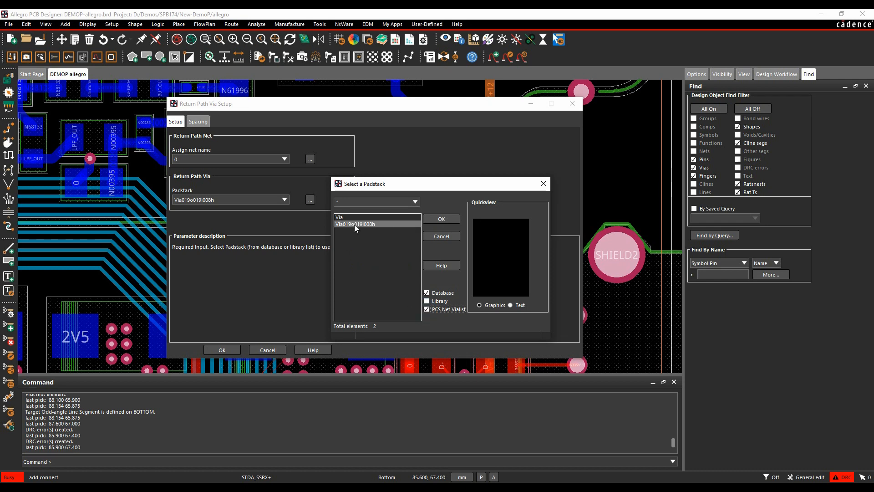
click(440, 219)
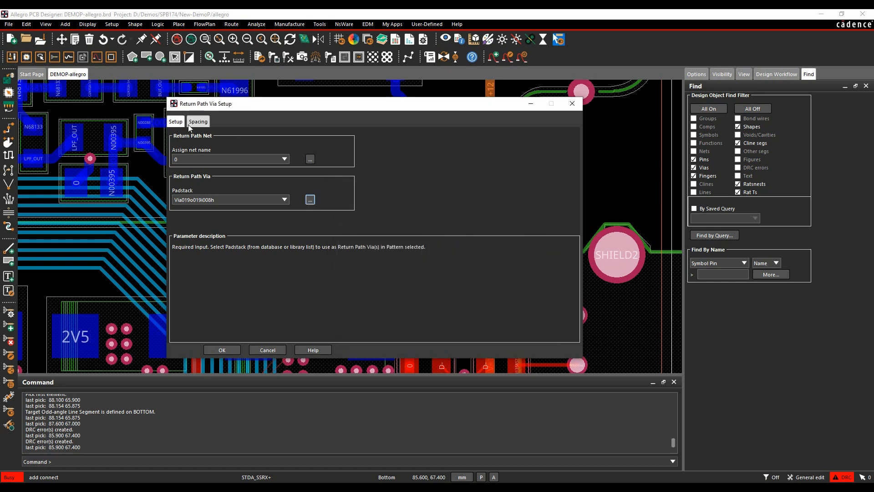
Step: Show the Spacing settings for all return path via patterns, rectangular spacing 1.000
click(197, 121)
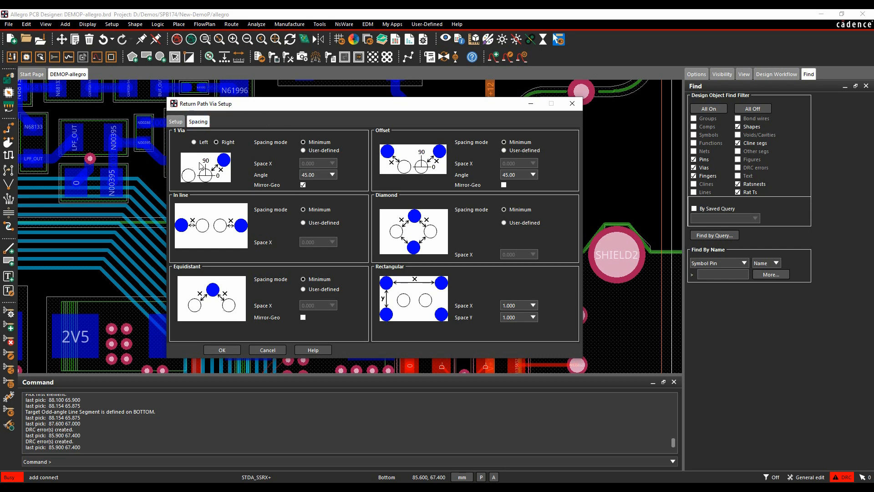
mouse_move(218, 191)
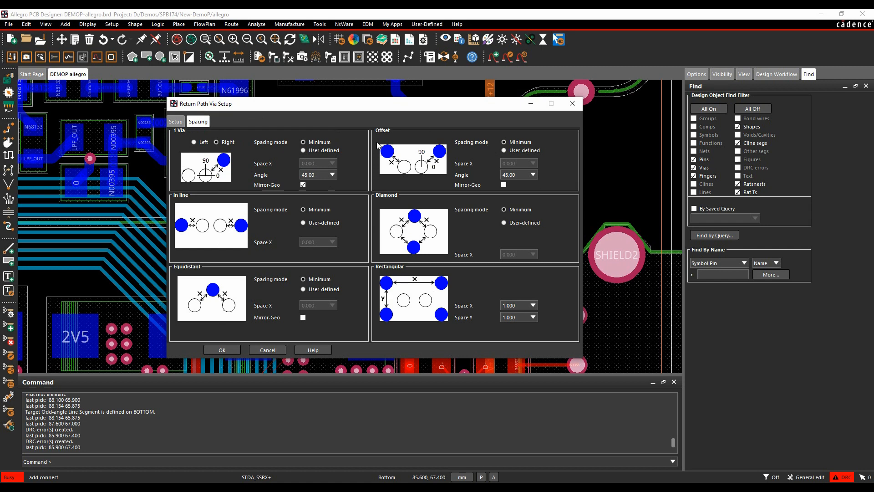
mouse_move(441, 299)
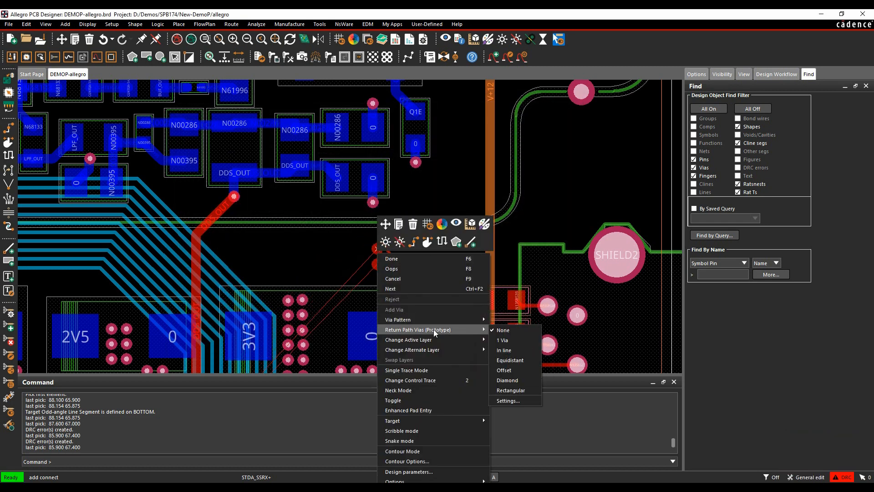
mouse_move(505, 340)
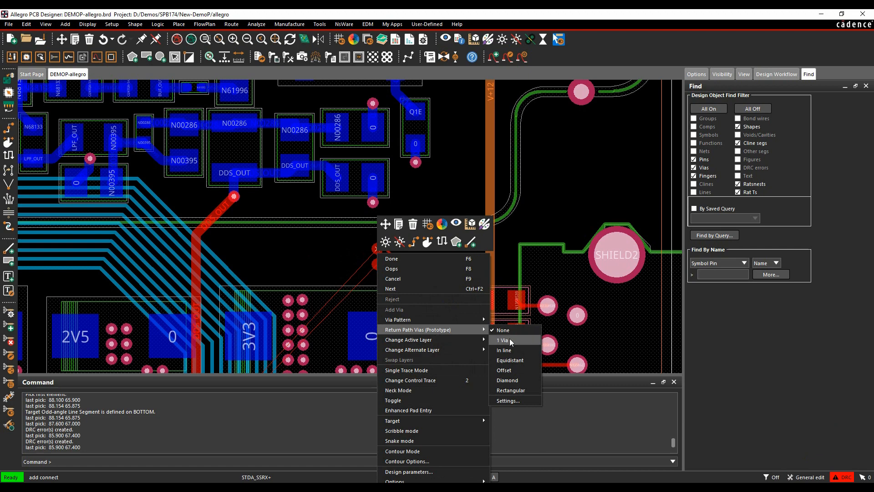
Step: Place the pair vias with a Rectangular ring of ground return-path vias, accepting the prototype notice, and continue on Top
click(502, 340)
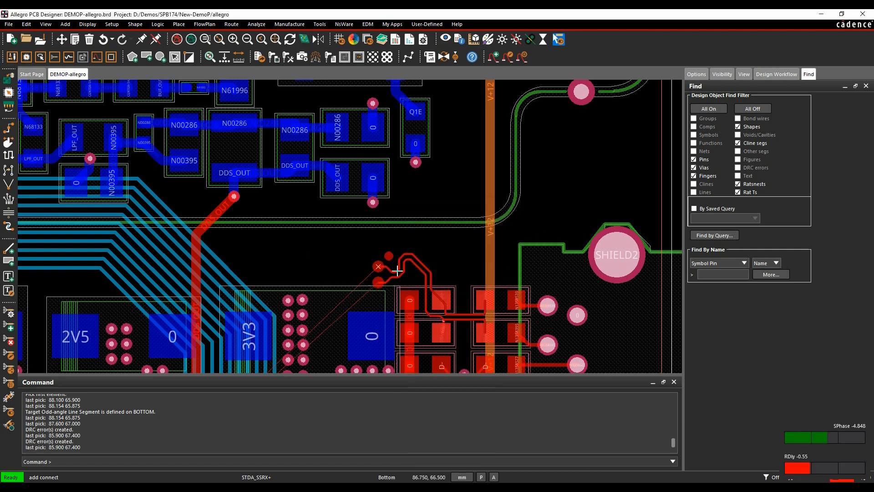
right_click(395, 270)
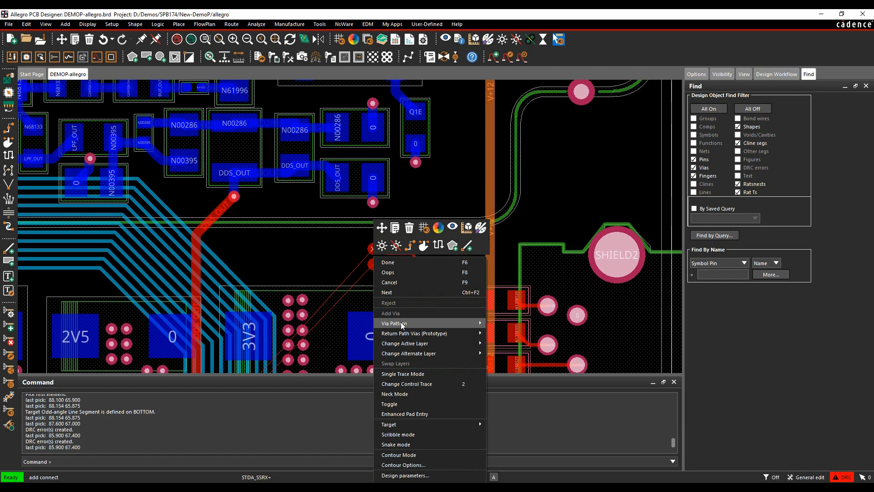
click(413, 333)
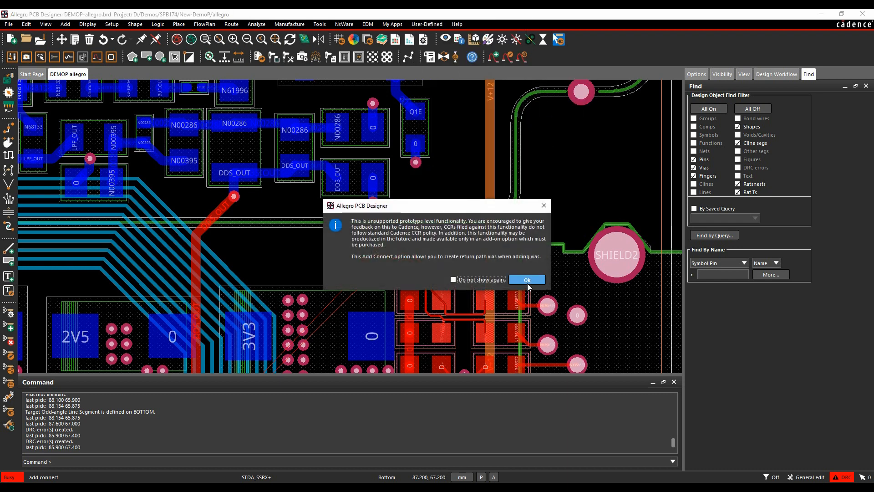
click(526, 279)
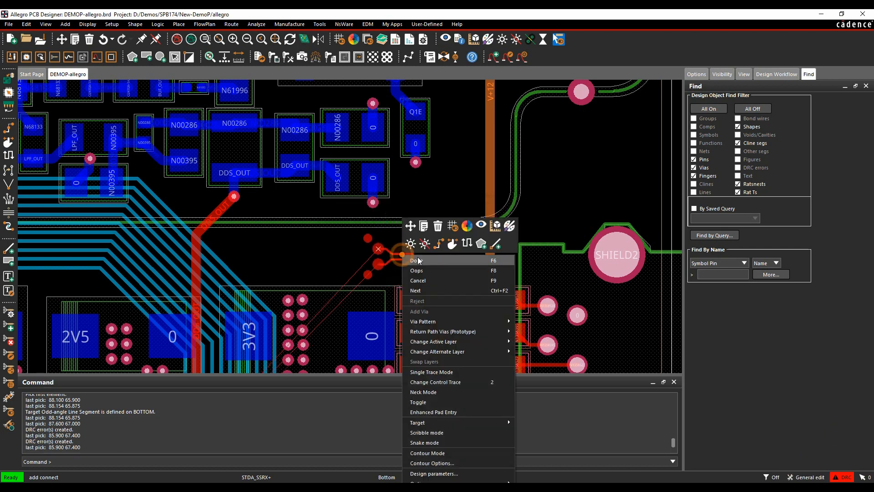
click(415, 259)
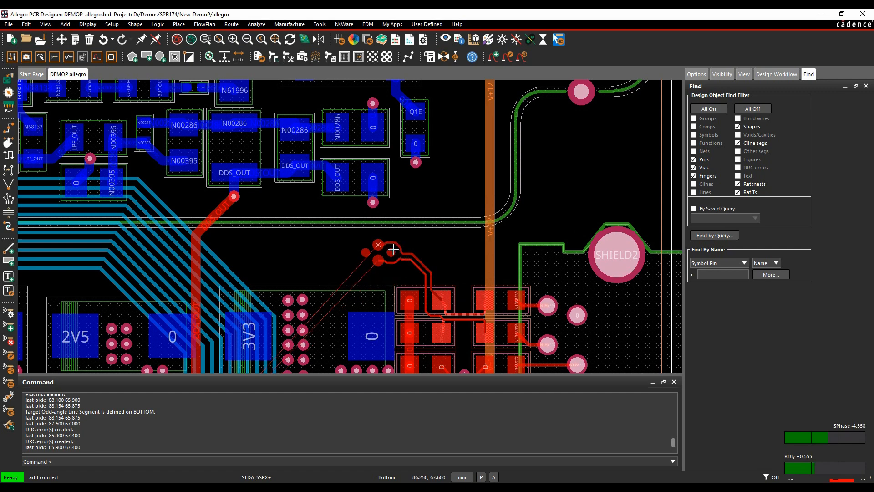
right_click(393, 250)
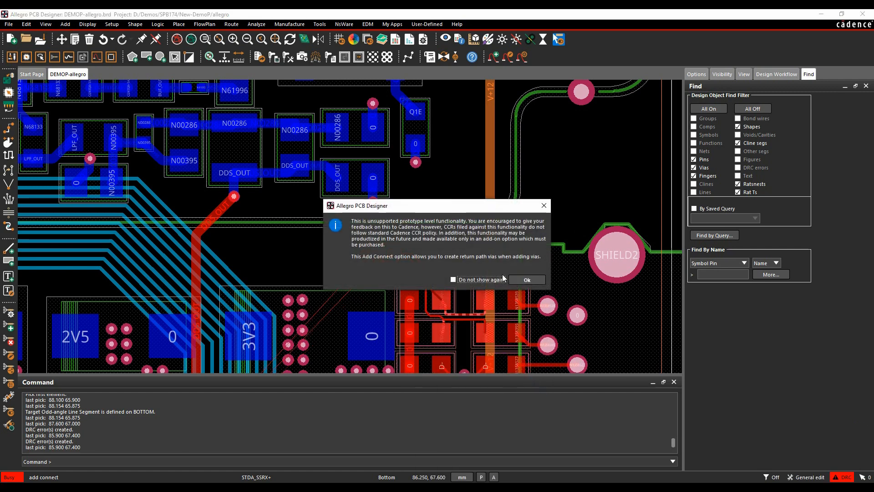
click(525, 279)
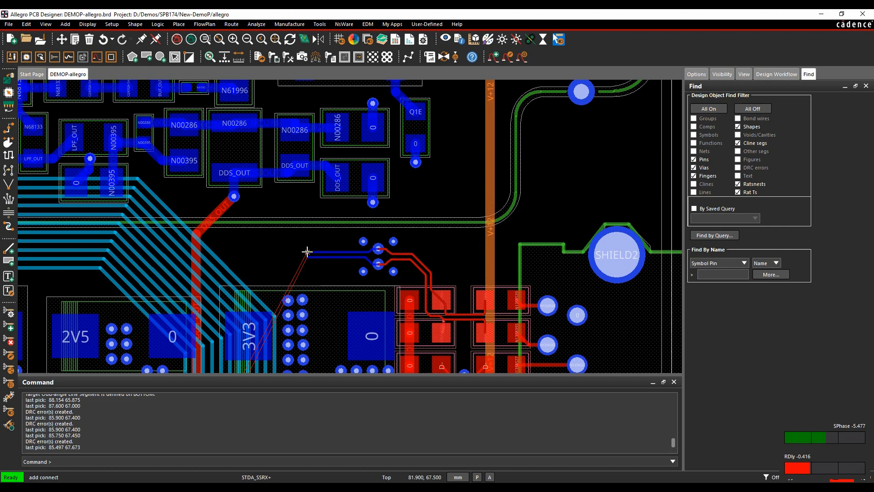
Step: End the pair route and turn on the Gnd plane layer to see the void around the pair vias
click(306, 253)
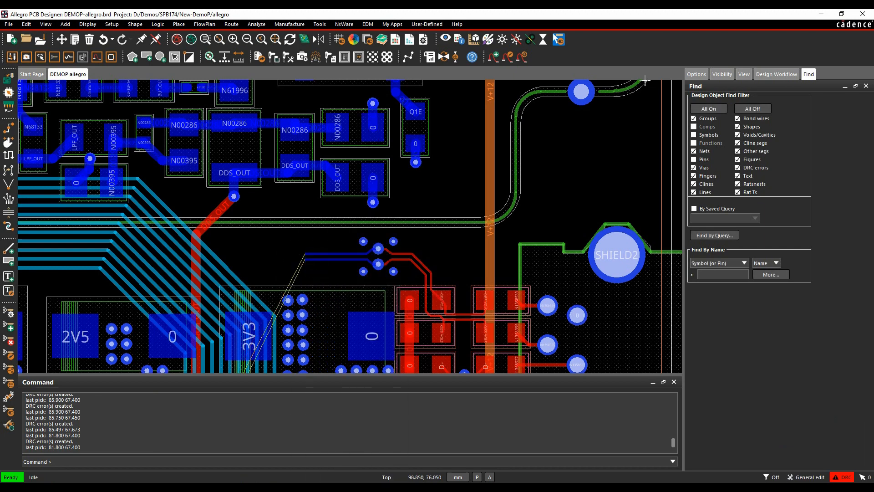
click(721, 74)
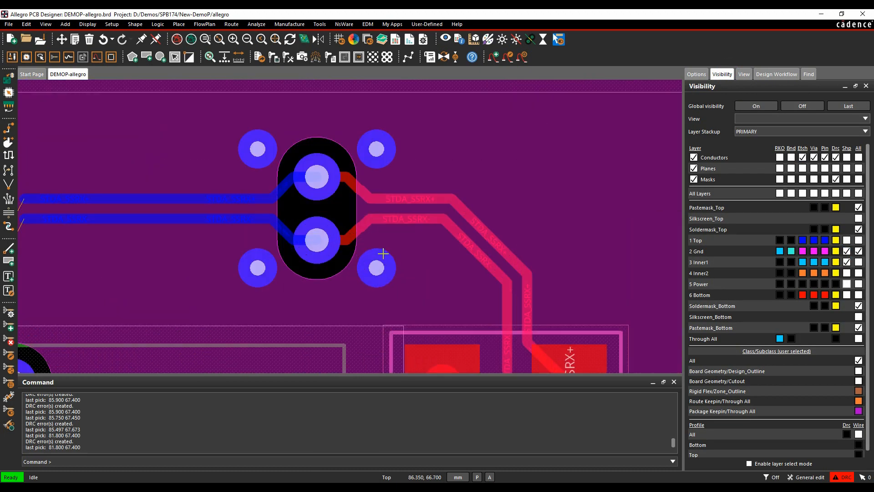
Step: Open Global Dynamic Shape Parameters via Shape > Global Dynamic Parameters
click(376, 266)
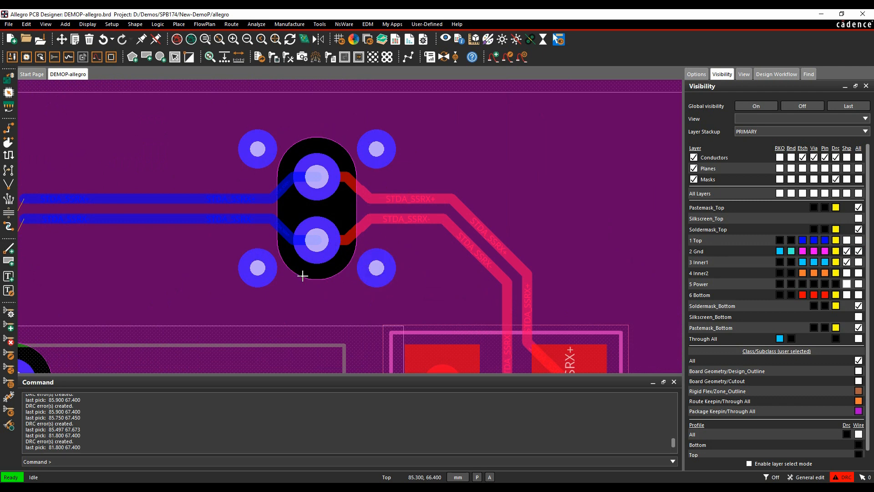
click(112, 25)
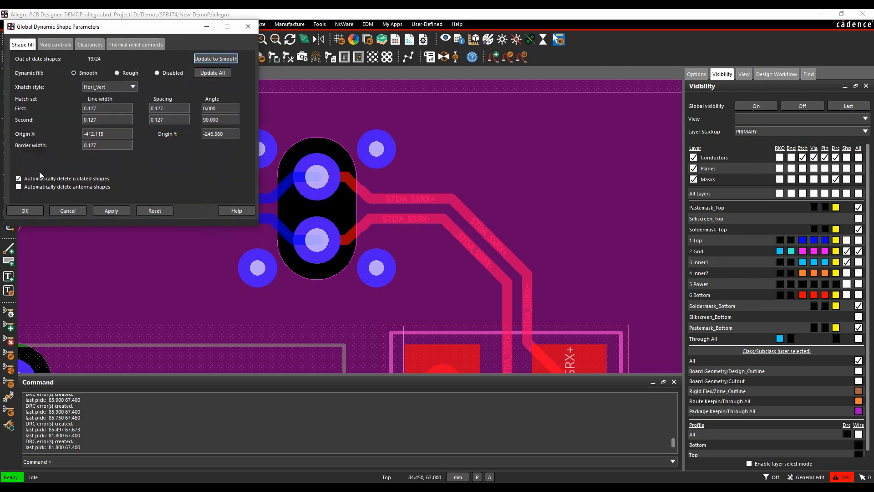
Step: Show Void controls, where DiffPair combined void for Return Path vias is enabled
click(55, 45)
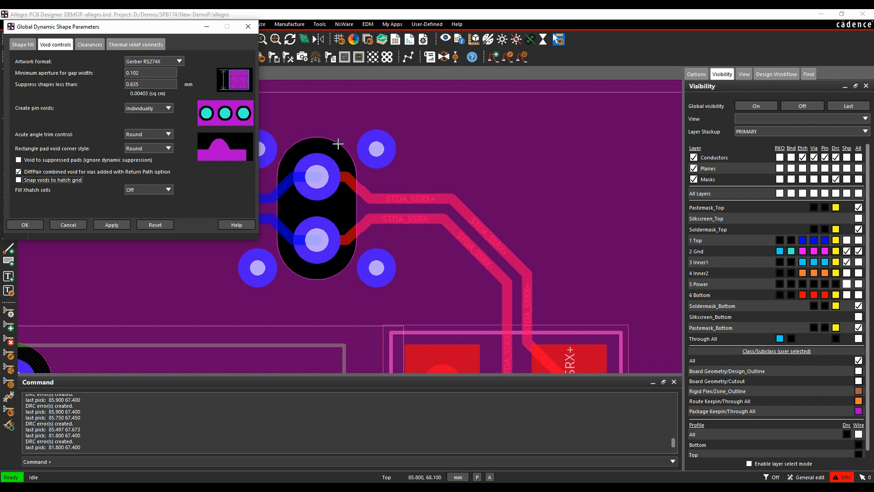
mouse_move(316, 277)
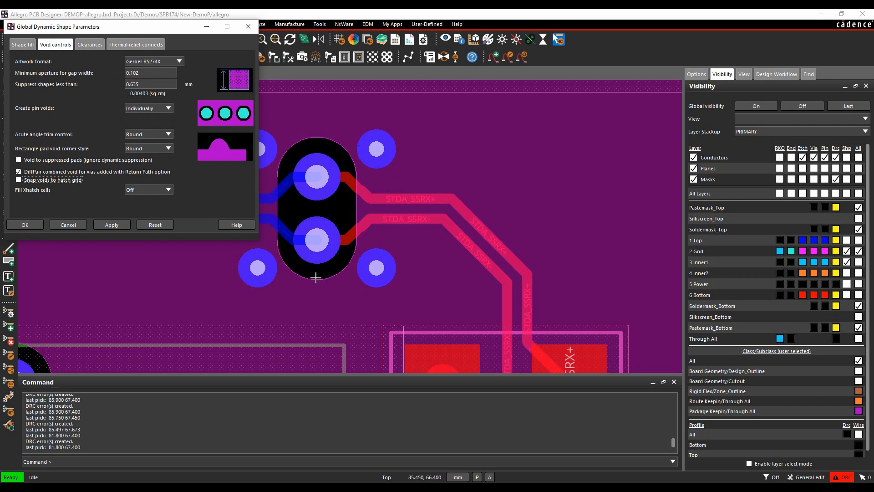
mouse_move(304, 142)
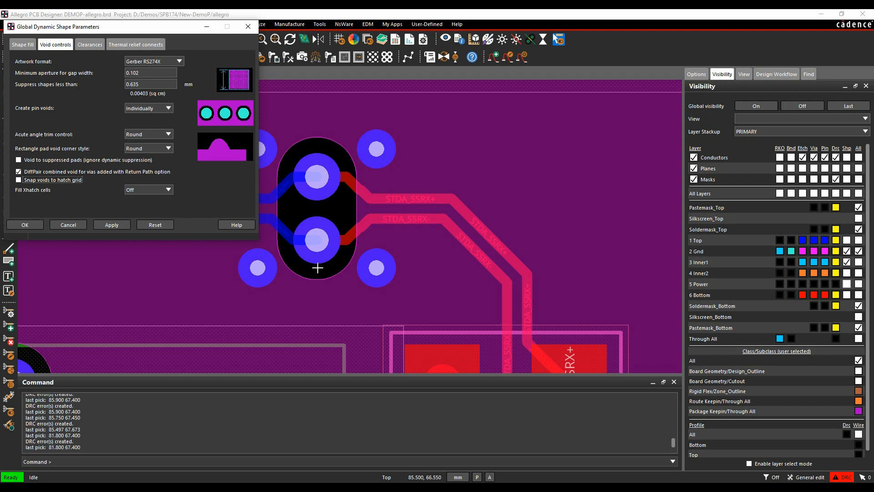
mouse_move(282, 148)
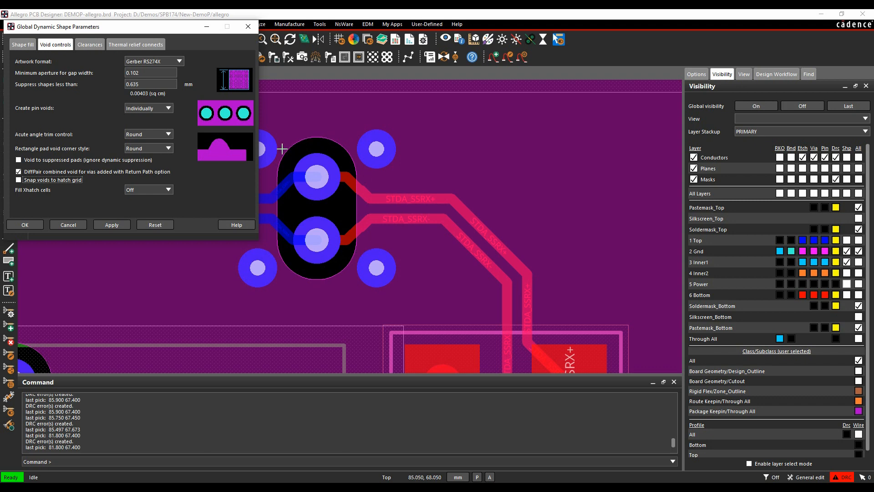